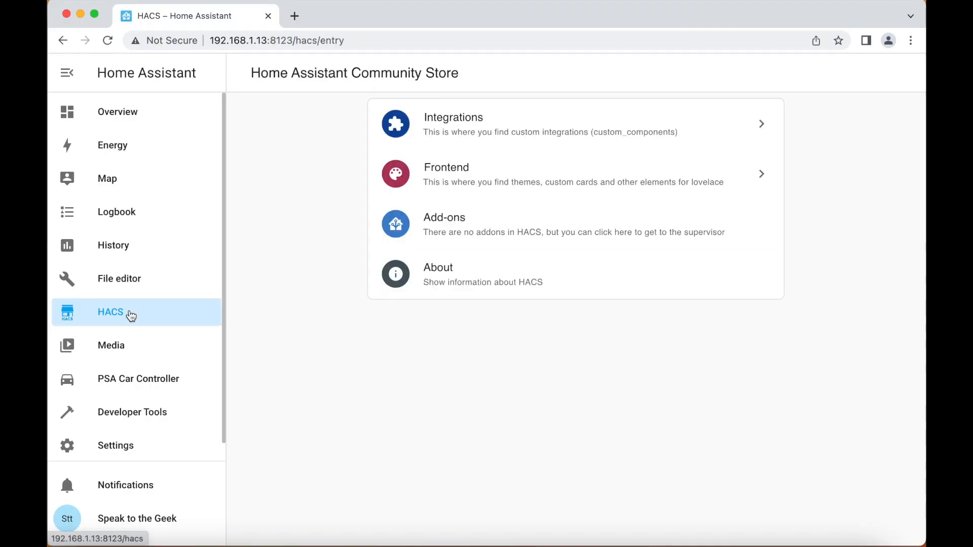
{"action": "mouse_move", "coordinate": [511, 174]}
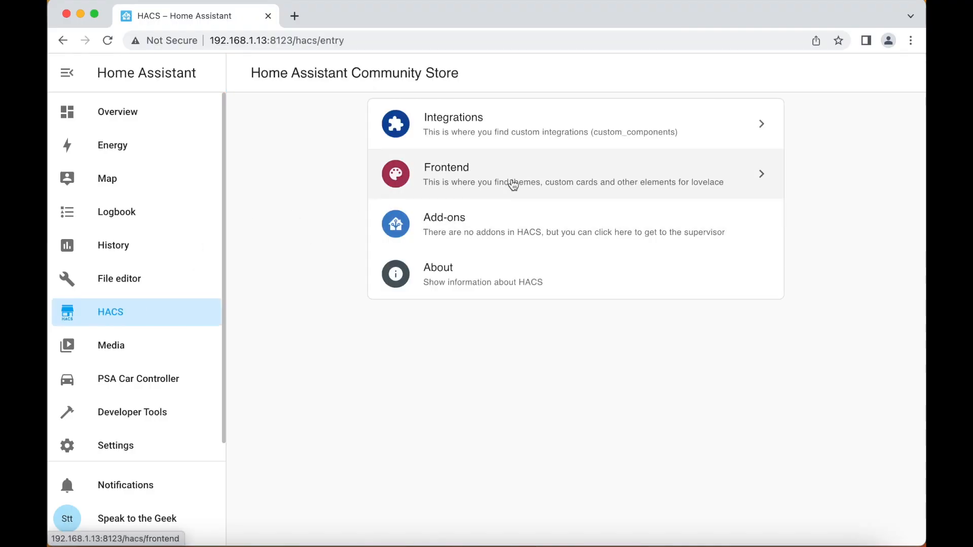
Search the HACS Frontend repositories for 'stack in' and select Stack In Card
{"action": "left_click", "coordinate": [513, 173]}
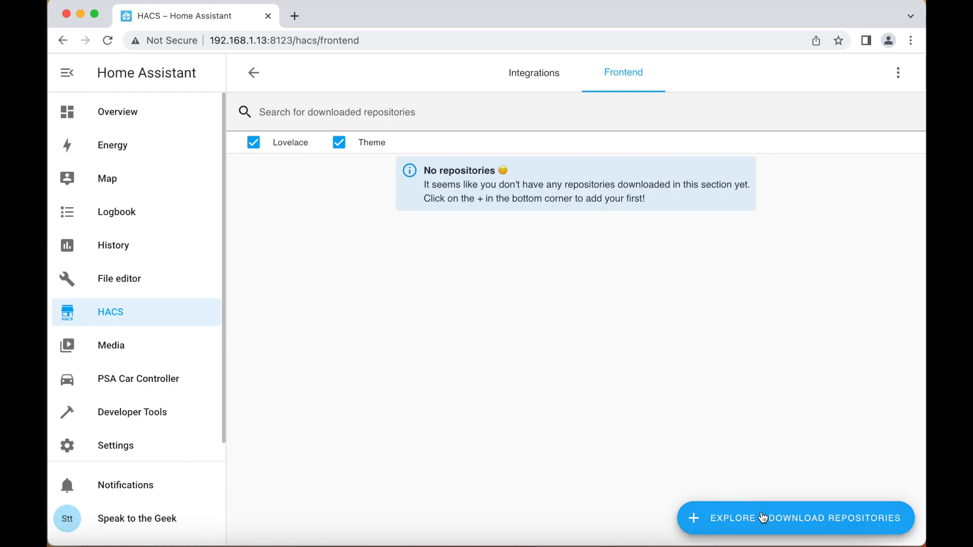
{"action": "left_click", "coordinate": [794, 518]}
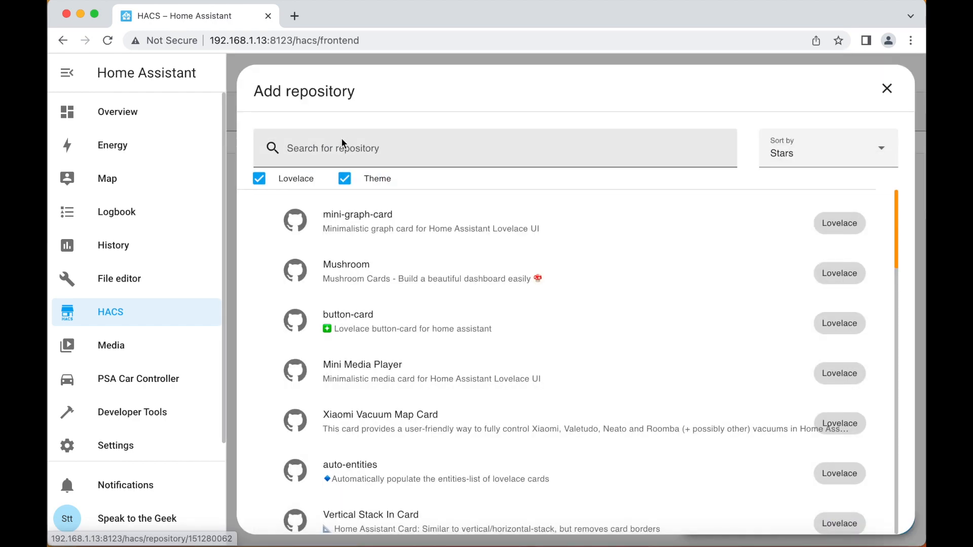
{"action": "type", "text": "s"}
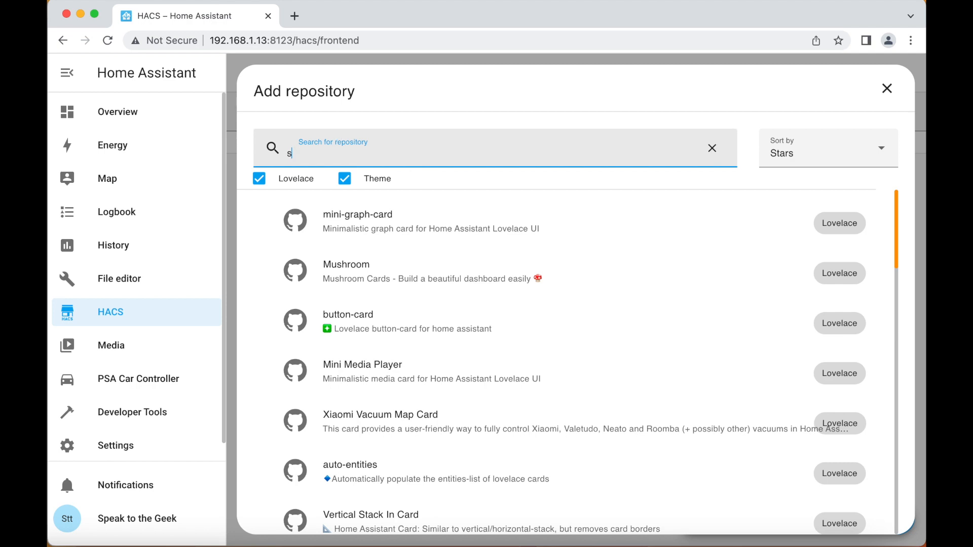
{"action": "type", "text": "tack in"}
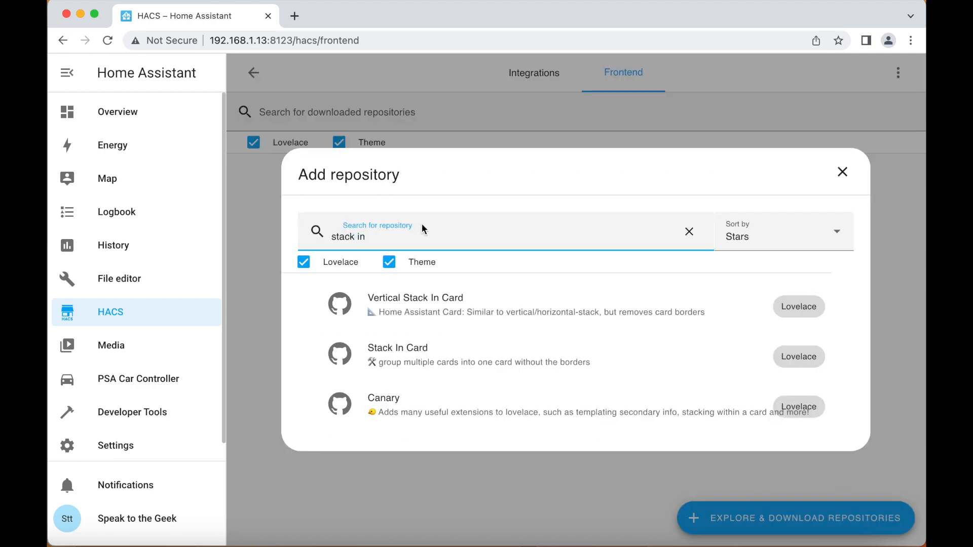
{"action": "mouse_move", "coordinate": [397, 363]}
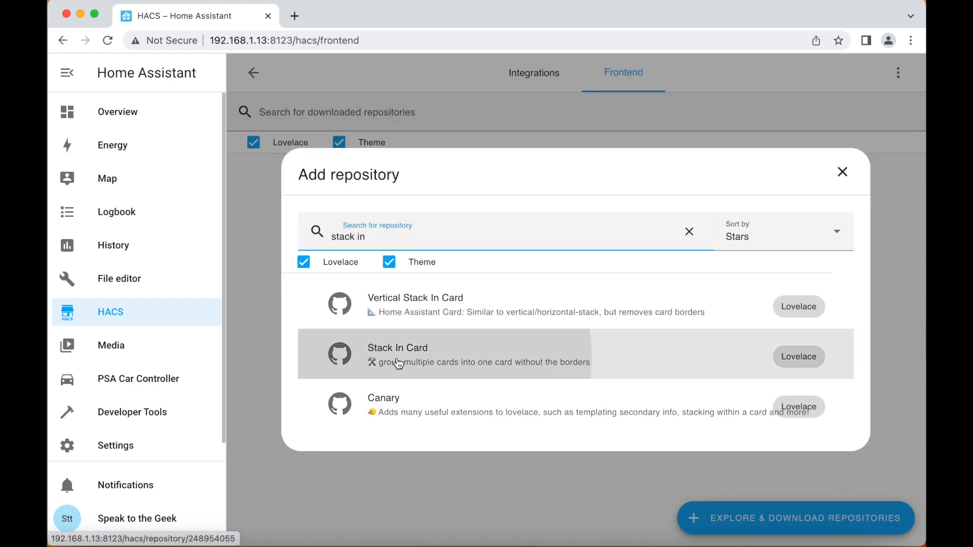
{"action": "left_click", "coordinate": [397, 355]}
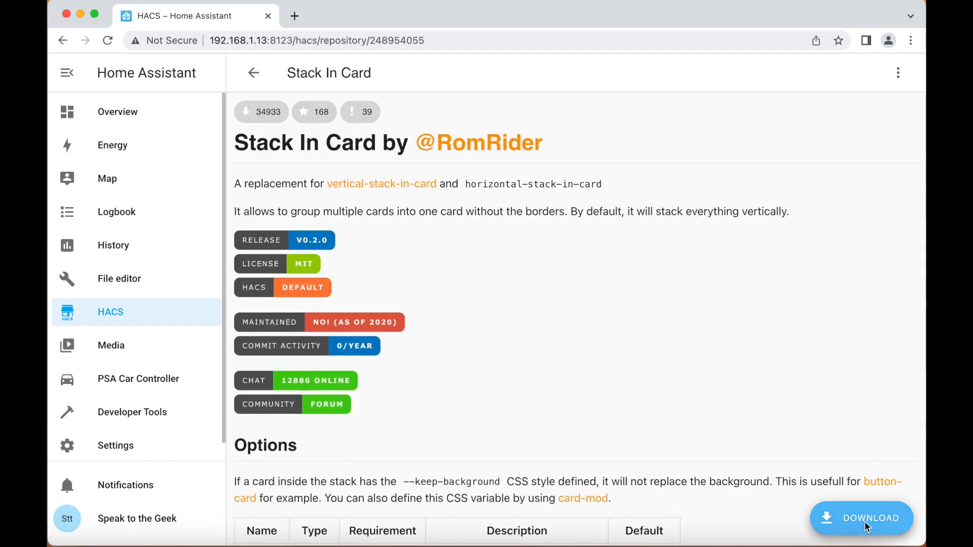
Download Stack In Card version 0.2.0 and slider-entity-row, reloading the browser after each
{"action": "left_click", "coordinate": [862, 518]}
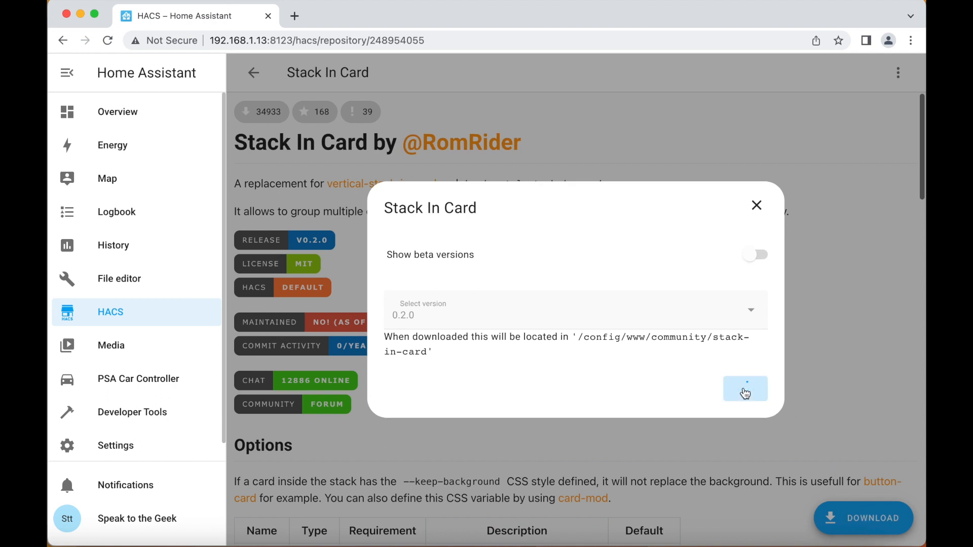
{"action": "left_click", "coordinate": [745, 388]}
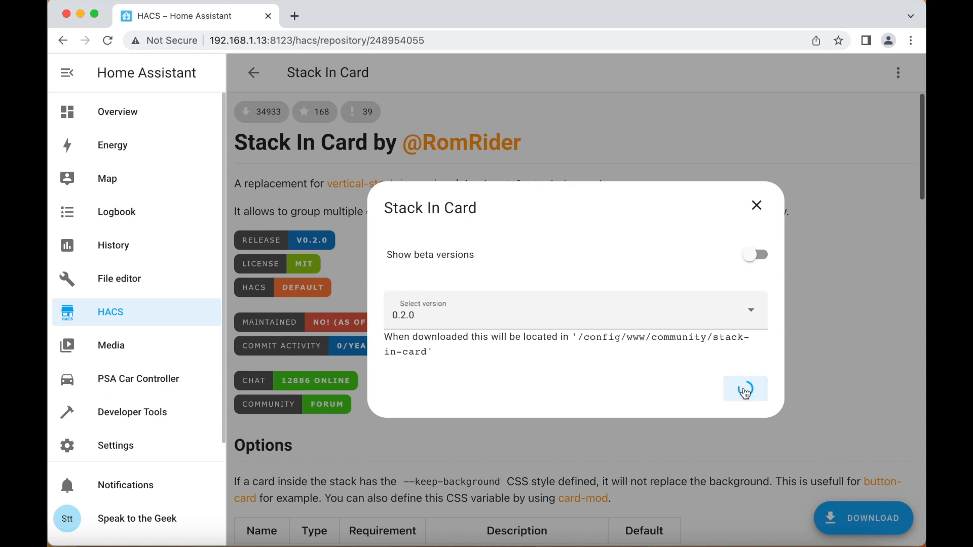
{"action": "left_click", "coordinate": [744, 389]}
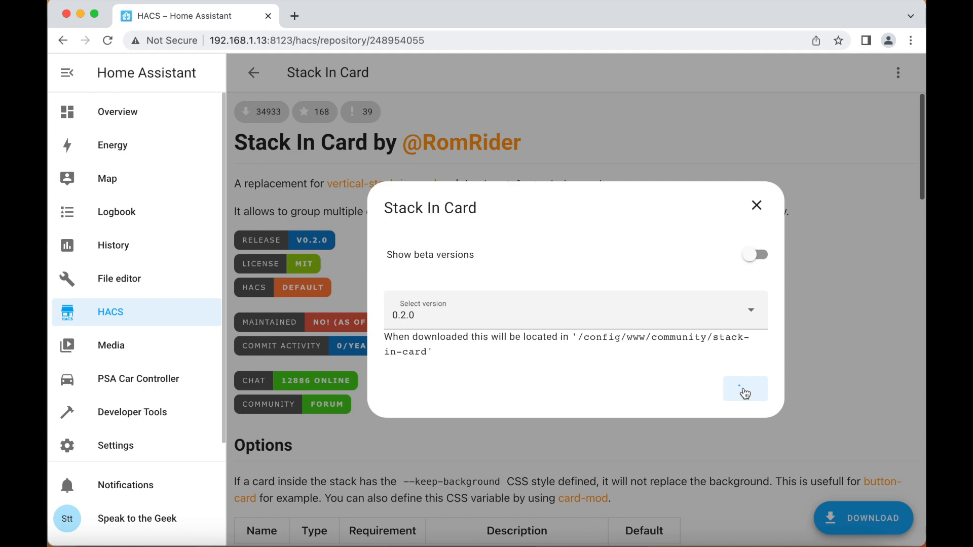
{"action": "left_click", "coordinate": [744, 389]}
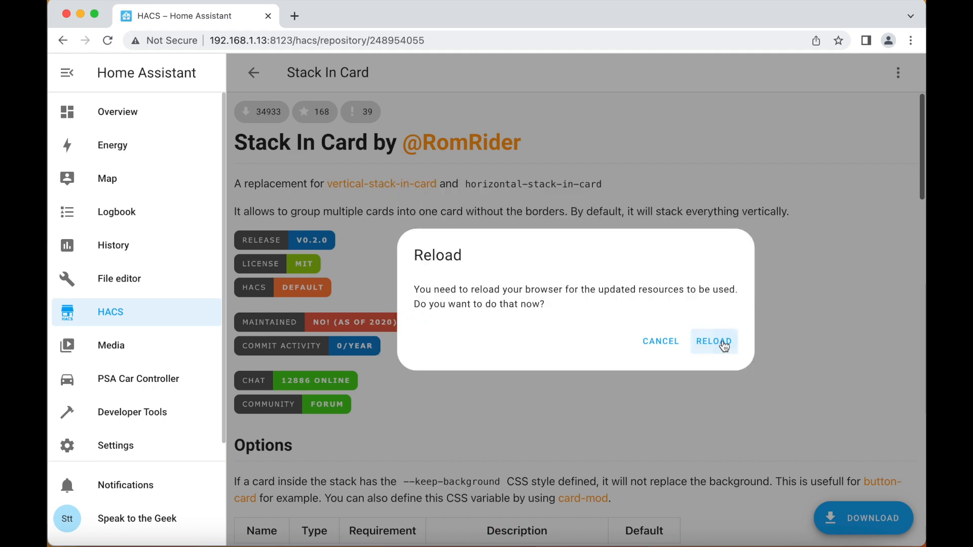
{"action": "left_click", "coordinate": [713, 342]}
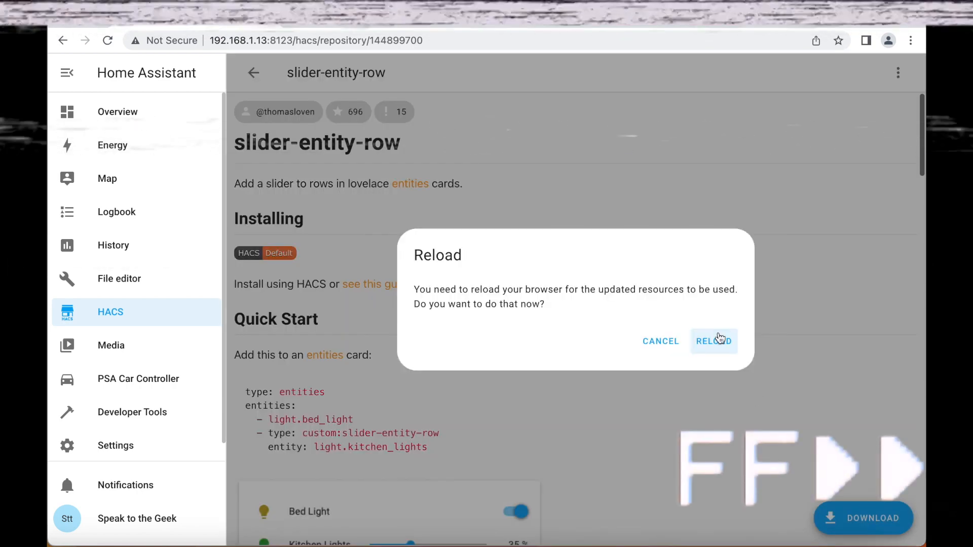
{"action": "left_click", "coordinate": [714, 340]}
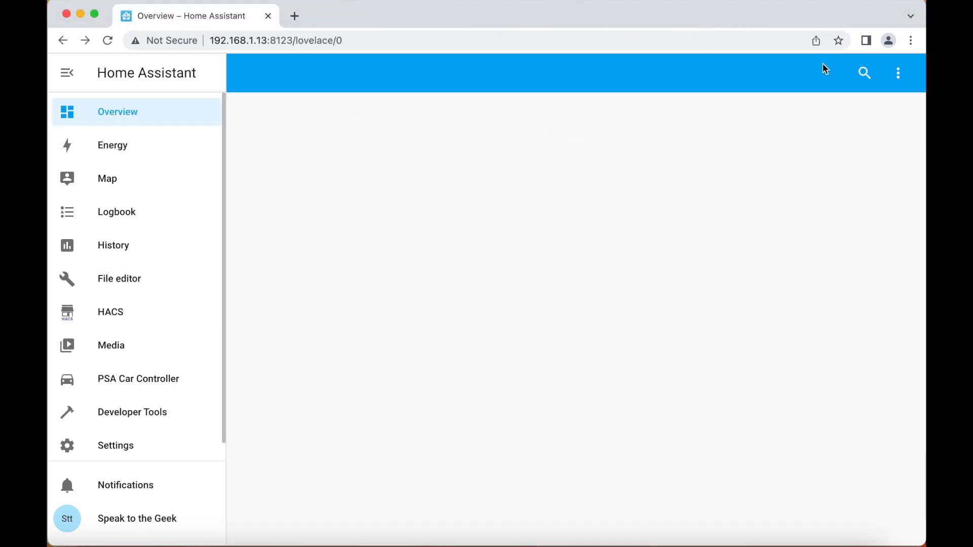
Edit the Overview dashboard and save a new card from the pasted PSA YAML
{"action": "left_click", "coordinate": [897, 73]}
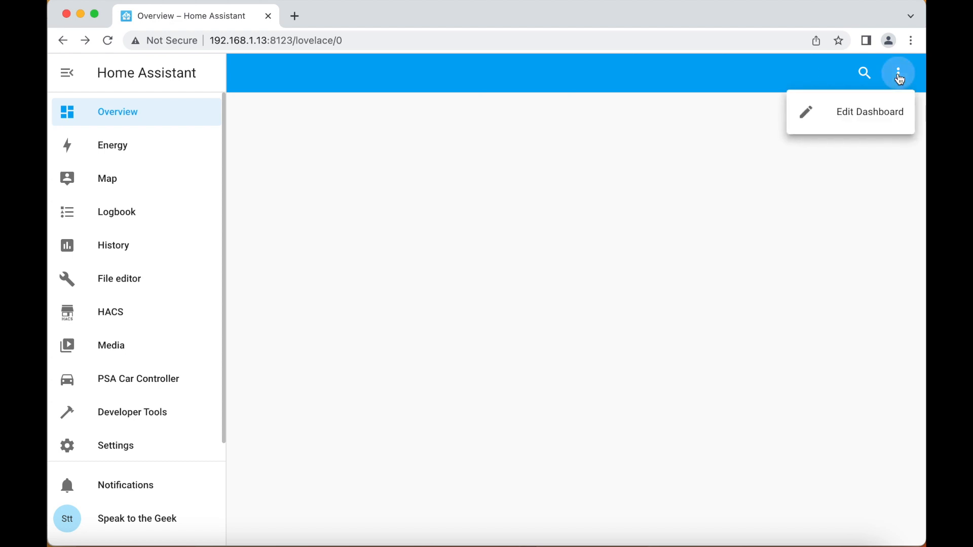
{"action": "mouse_move", "coordinate": [883, 103]}
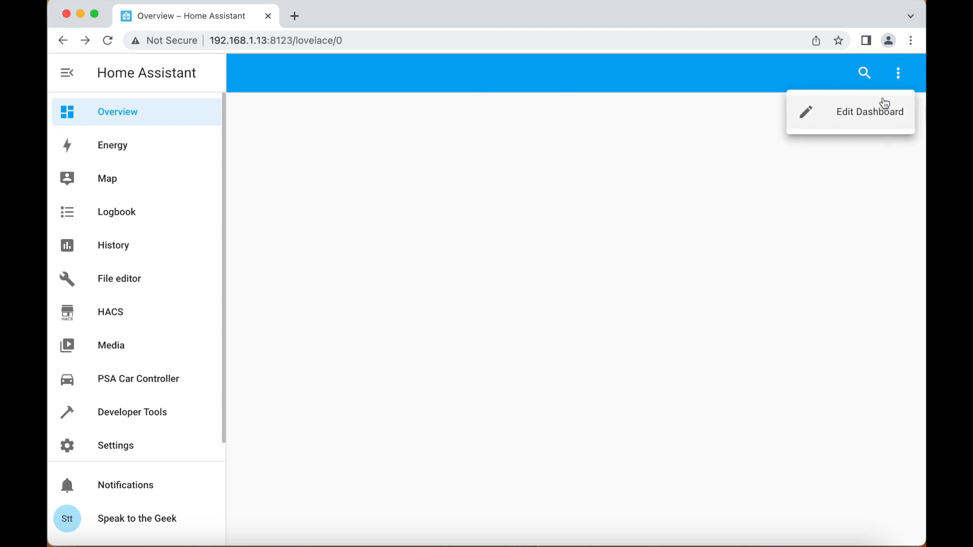
{"action": "left_click", "coordinate": [870, 111]}
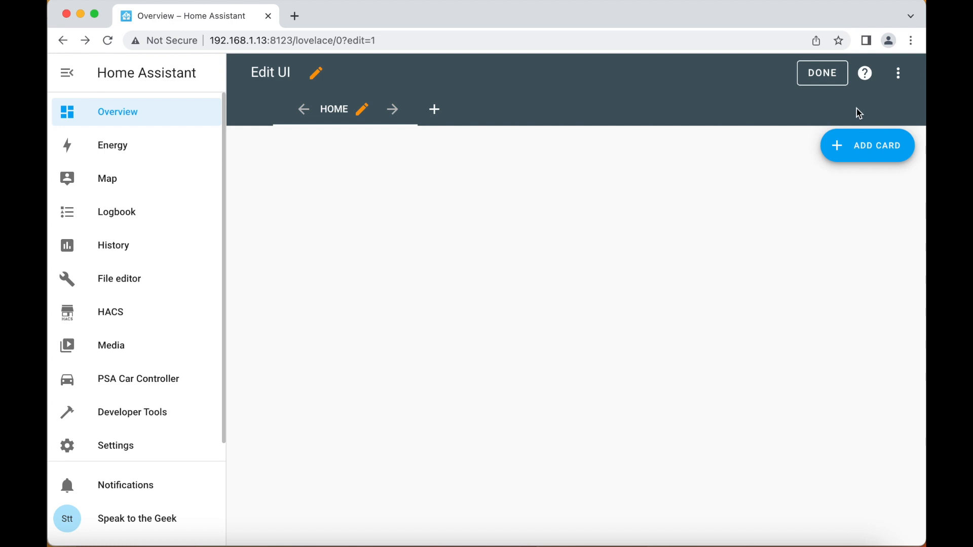
{"action": "left_click", "coordinate": [866, 145]}
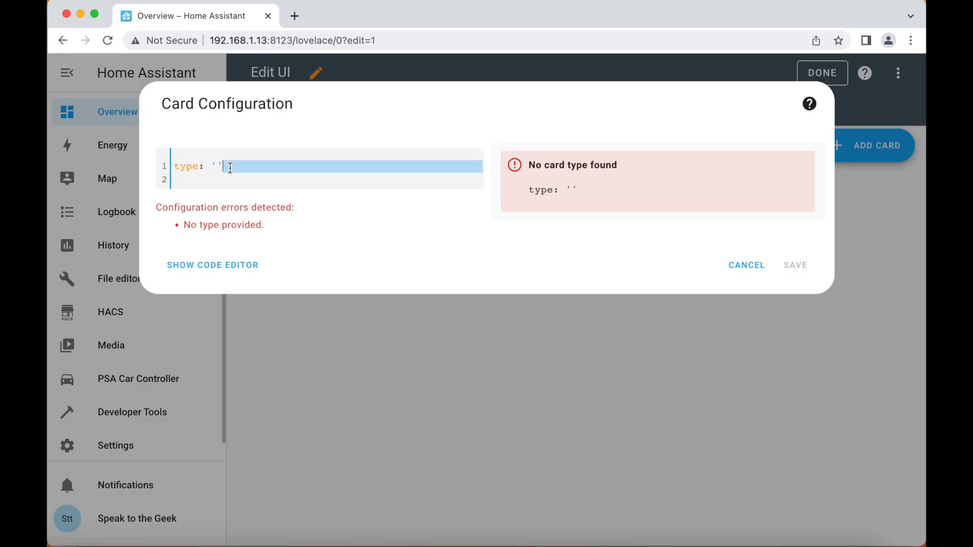
{"action": "left_click", "coordinate": [212, 264]}
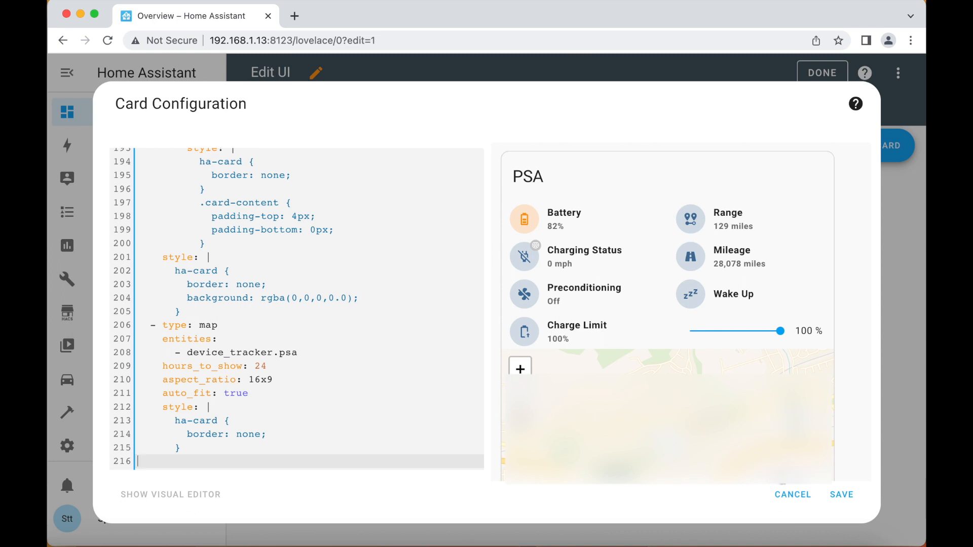
{"action": "left_click", "coordinate": [840, 495]}
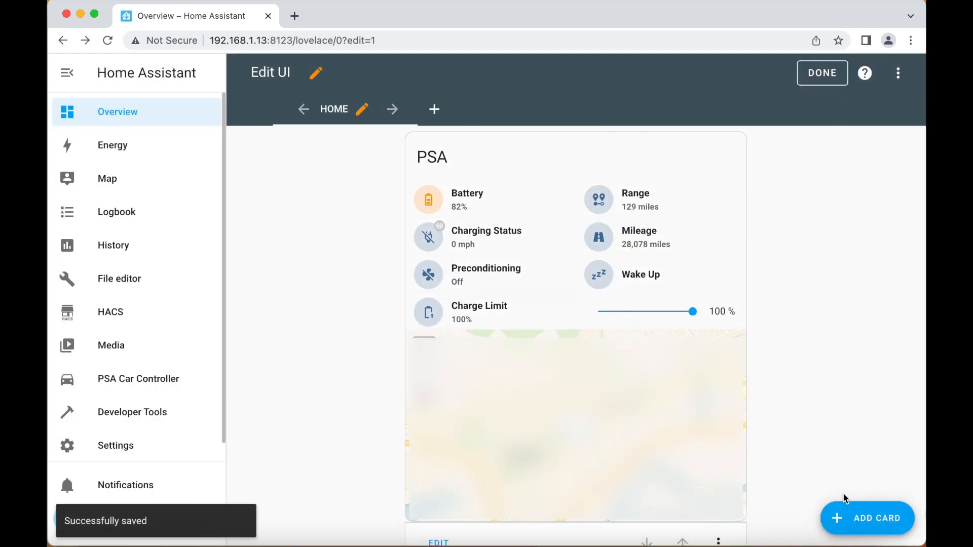
Exit dashboard edit mode and go to the File editor
{"action": "left_click", "coordinate": [820, 73]}
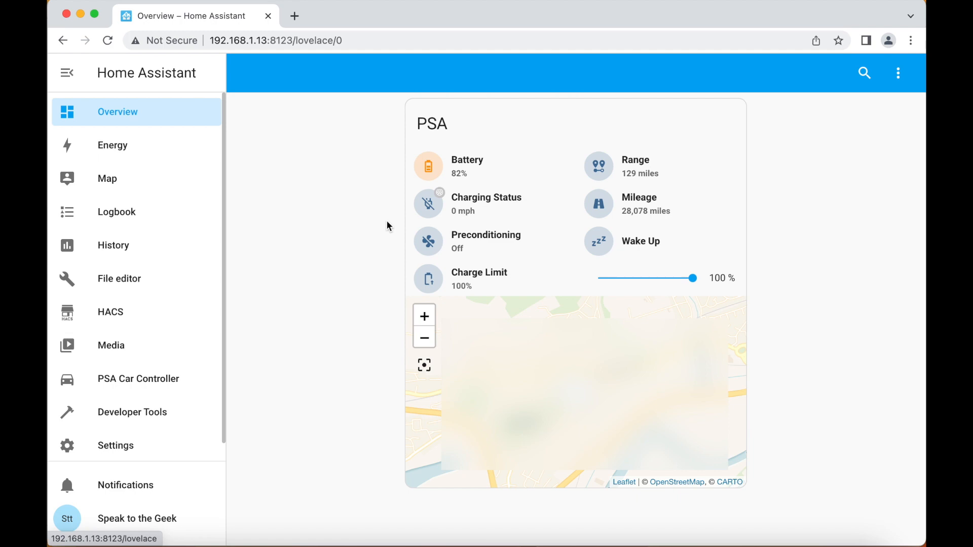
{"action": "left_click", "coordinate": [120, 279]}
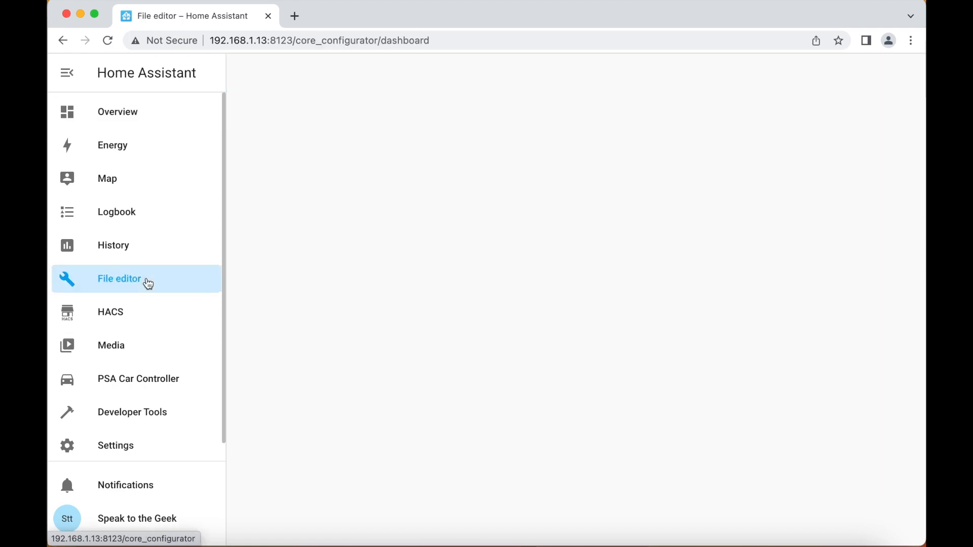
Upload psa.jpg into config/www via the File editor, then return to Overview
{"action": "left_click", "coordinate": [120, 277]}
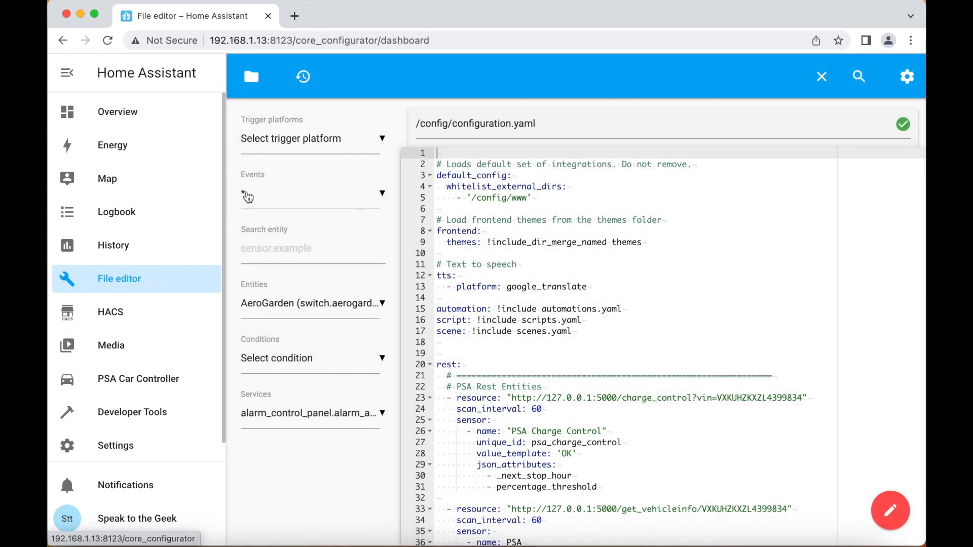
{"action": "left_click", "coordinate": [250, 76]}
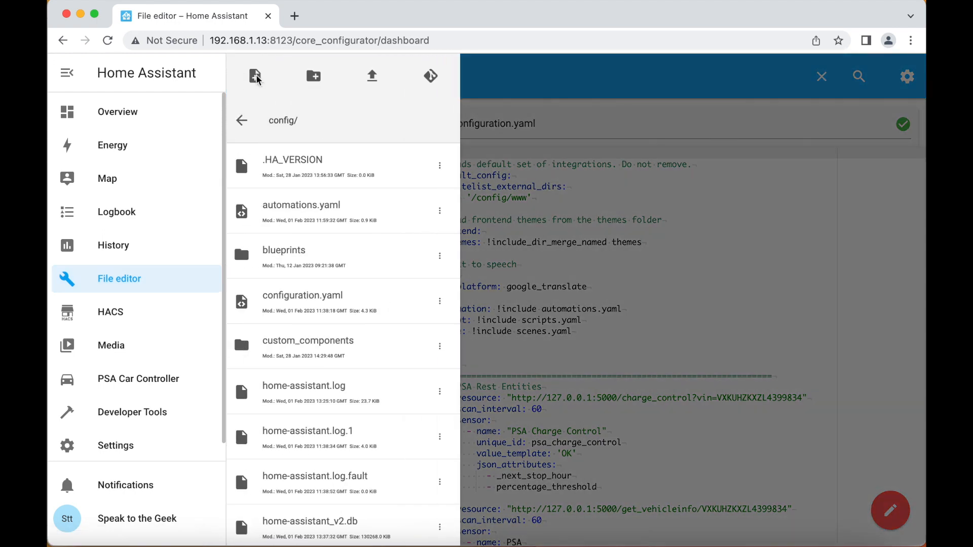
{"action": "scroll", "scroll_direction": "down", "scroll_amount": 3}
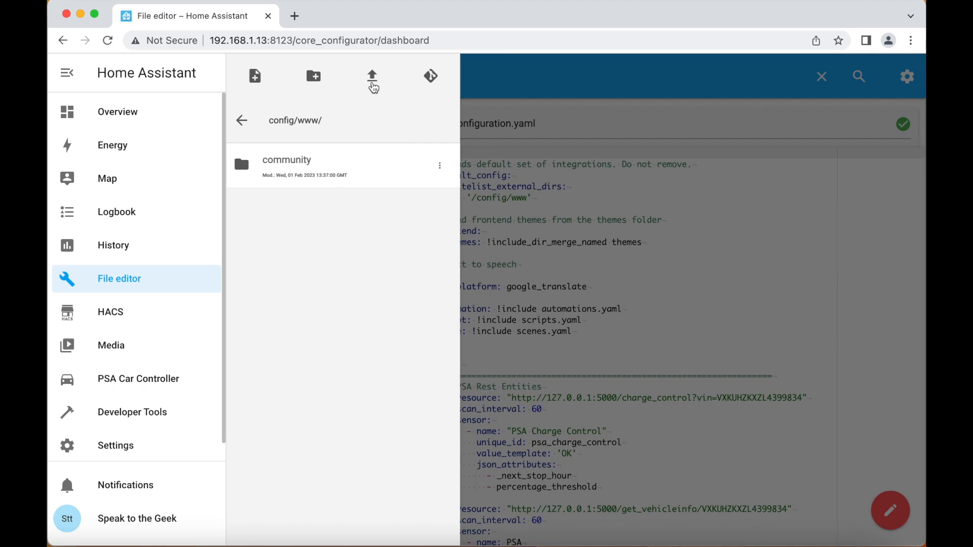
{"action": "left_click", "coordinate": [372, 76]}
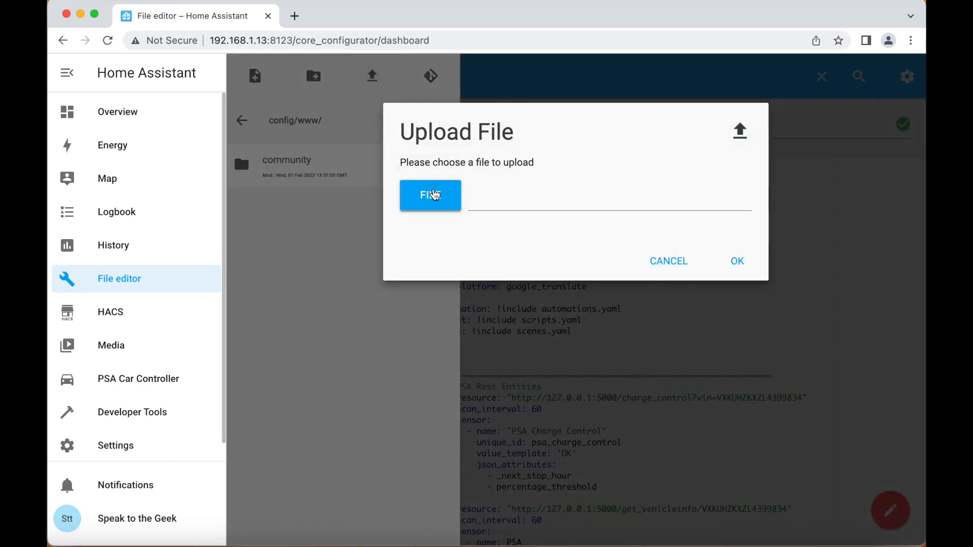
{"action": "left_click", "coordinate": [430, 195]}
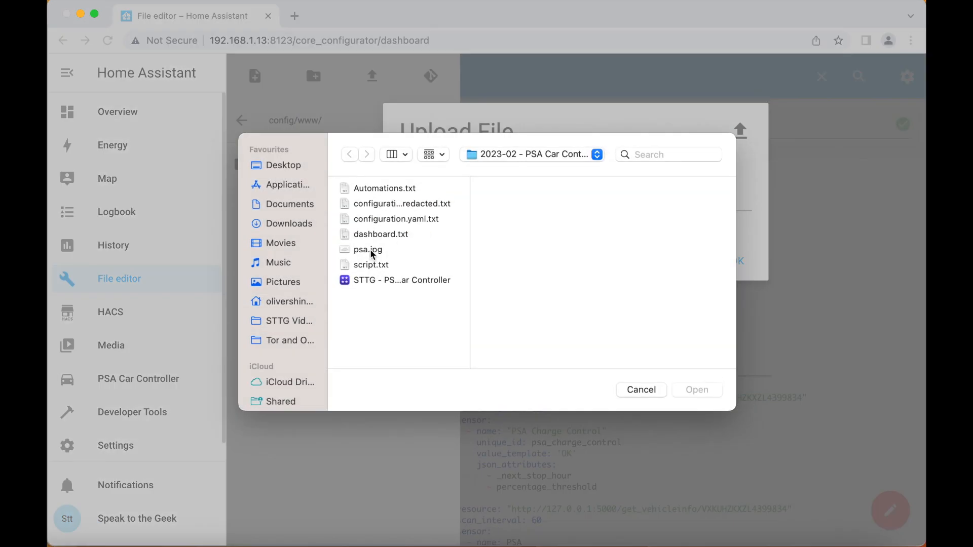
{"action": "left_click", "coordinate": [696, 389]}
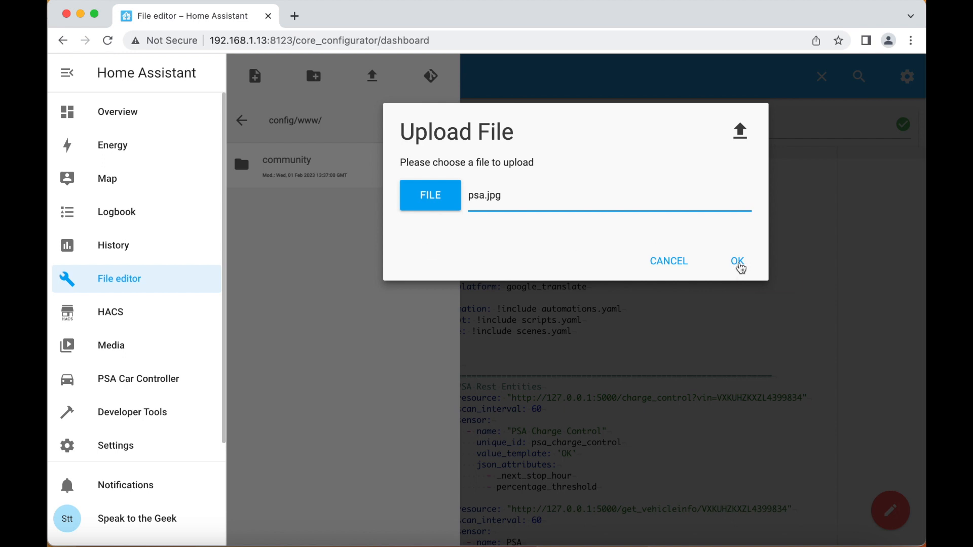
{"action": "left_click", "coordinate": [737, 261]}
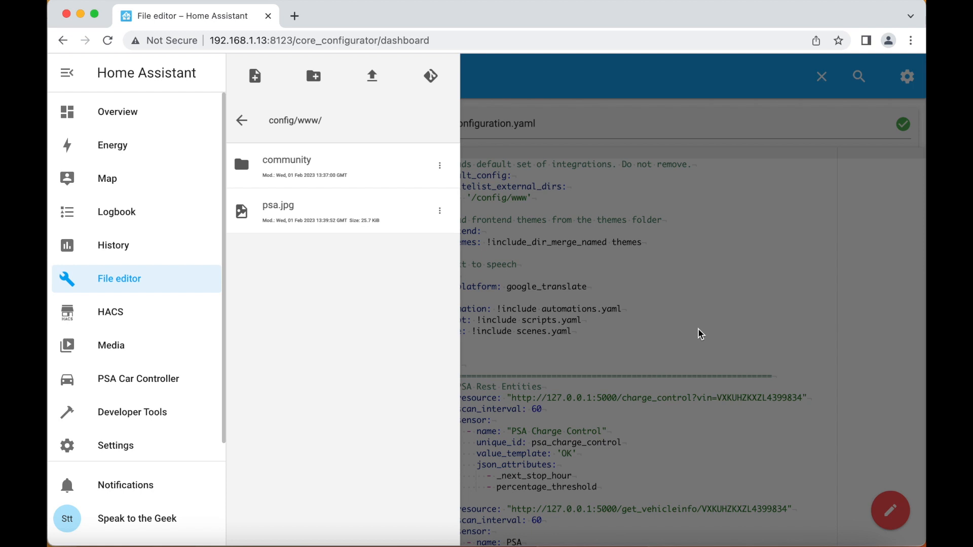
{"action": "mouse_move", "coordinate": [354, 211]}
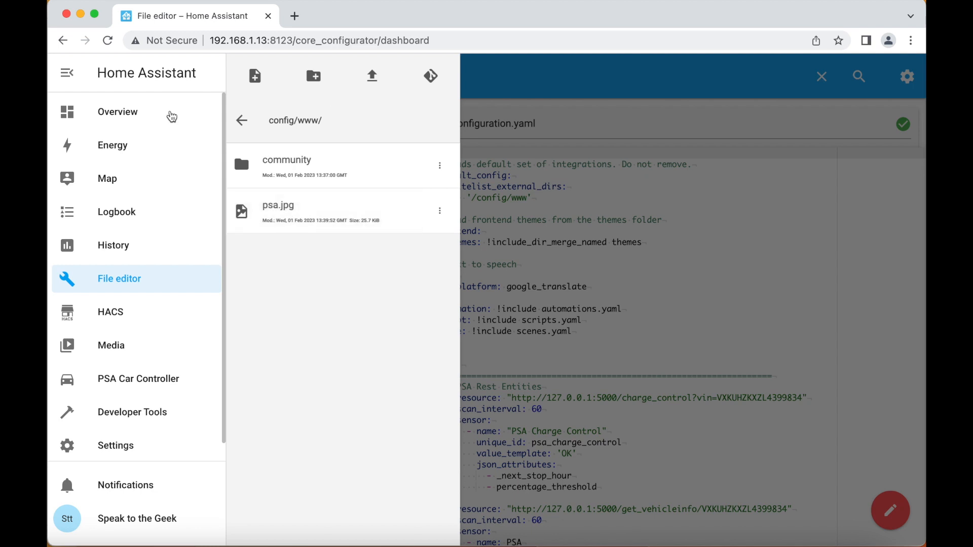
{"action": "left_click", "coordinate": [118, 111]}
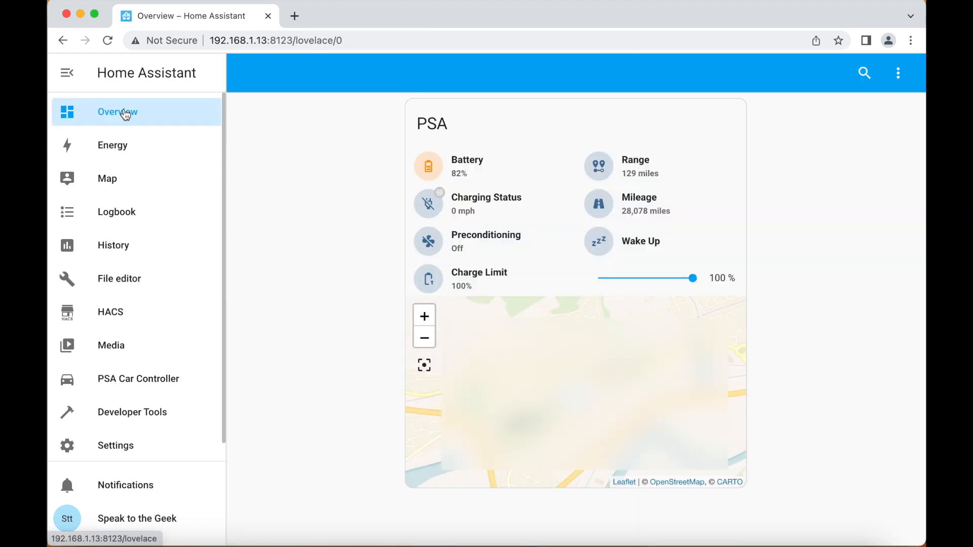